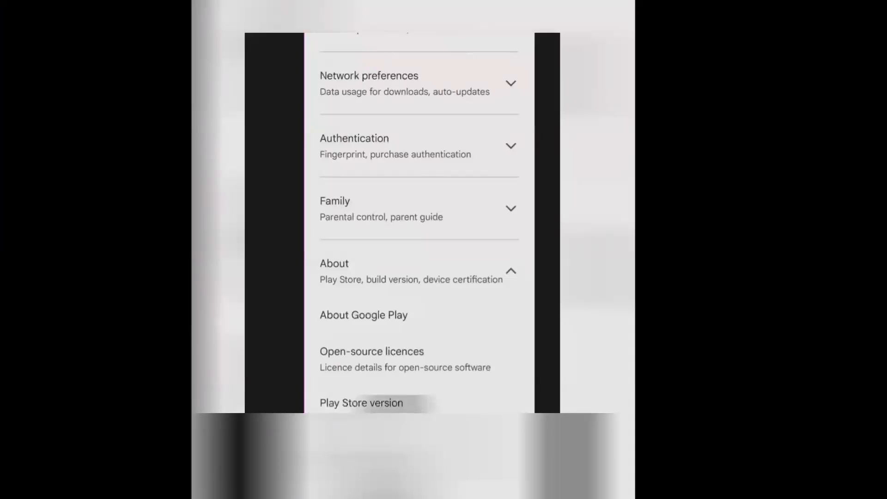
# Step: Tap the Play Store version in Settings > About until 'You are now a developer!' appears
pyautogui.click(361, 403)
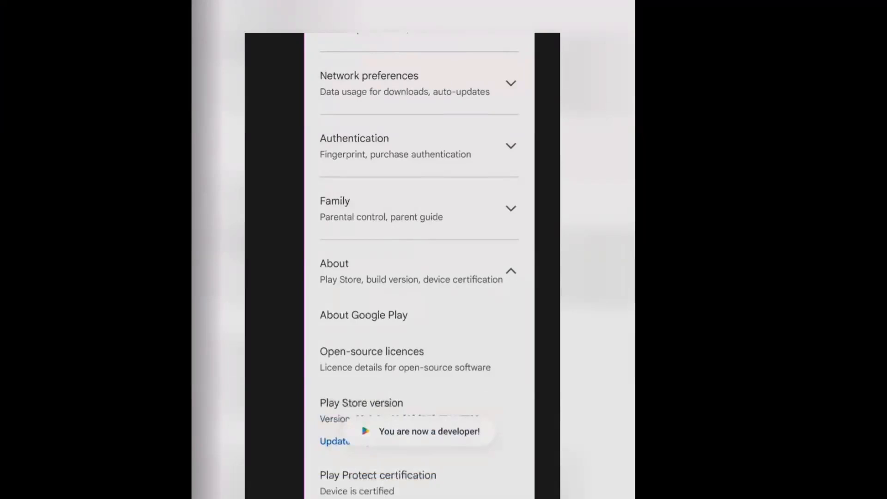
pyautogui.scroll(3)
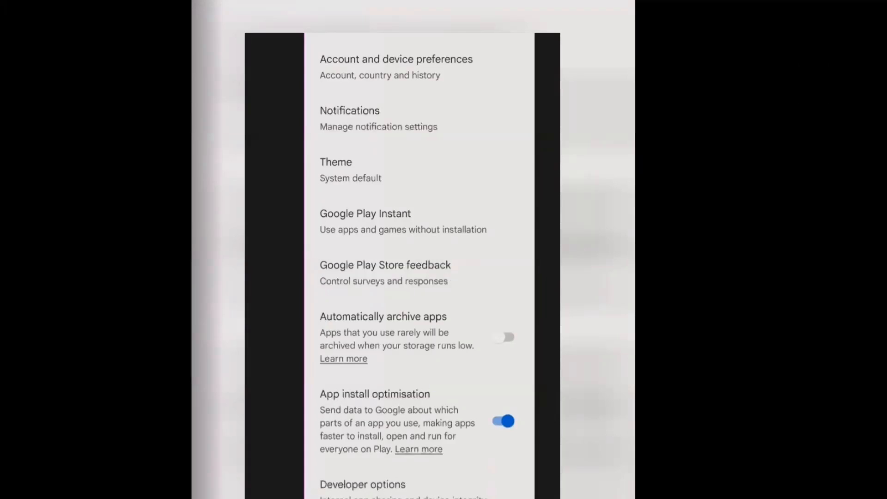
pyautogui.scroll(-3)
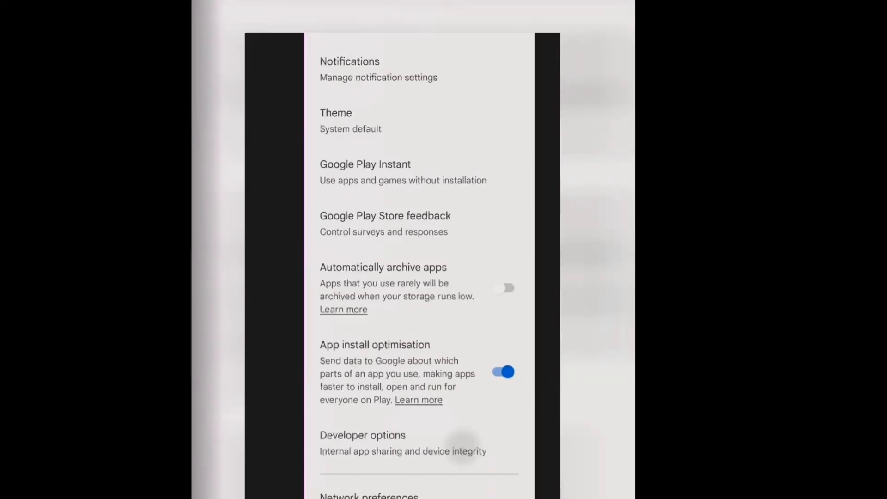
pyautogui.click(362, 443)
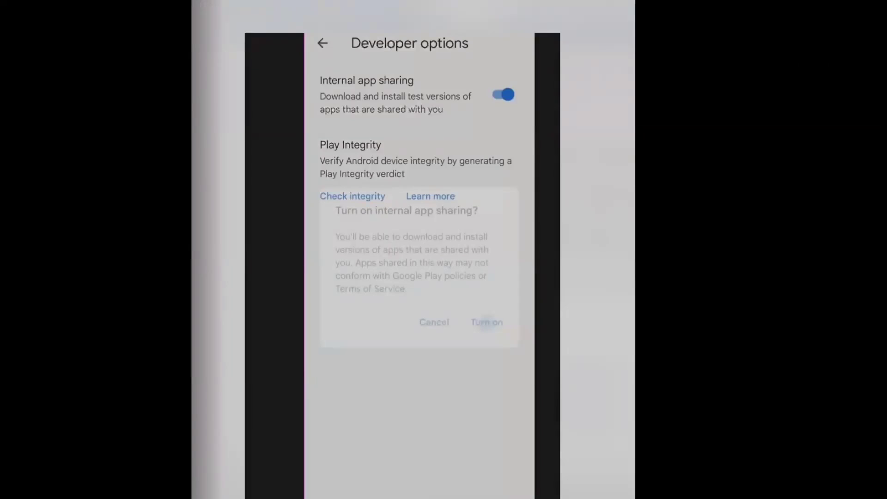
# Step: Return to the main Settings list with Internal app sharing left enabled
pyautogui.click(321, 44)
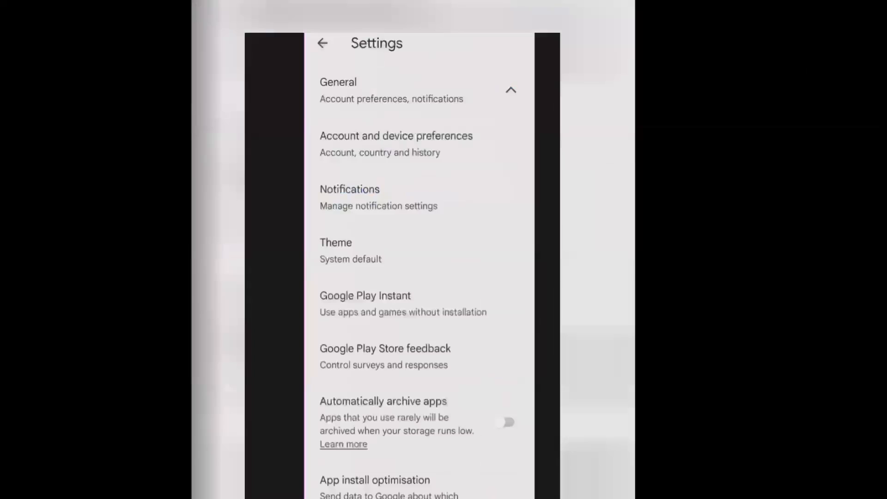